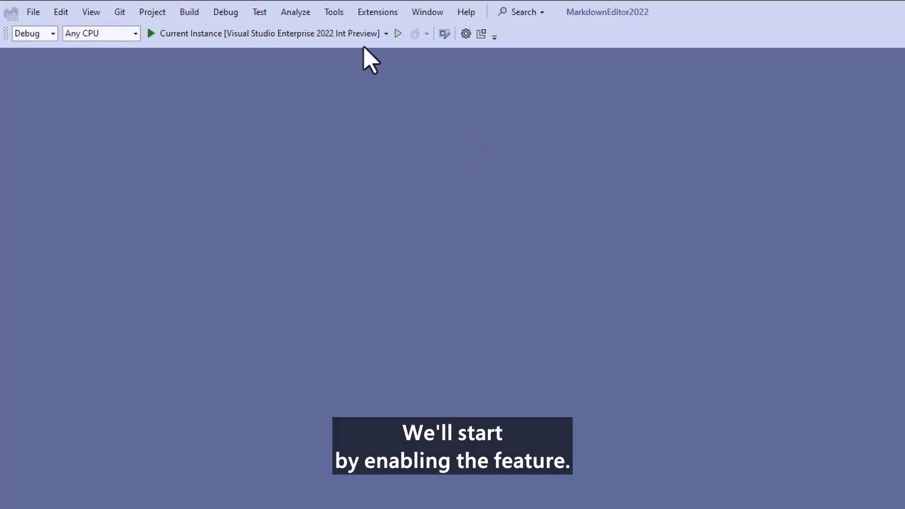
- Show the Tools menu commands, including the Options entry
left_click(333, 13)
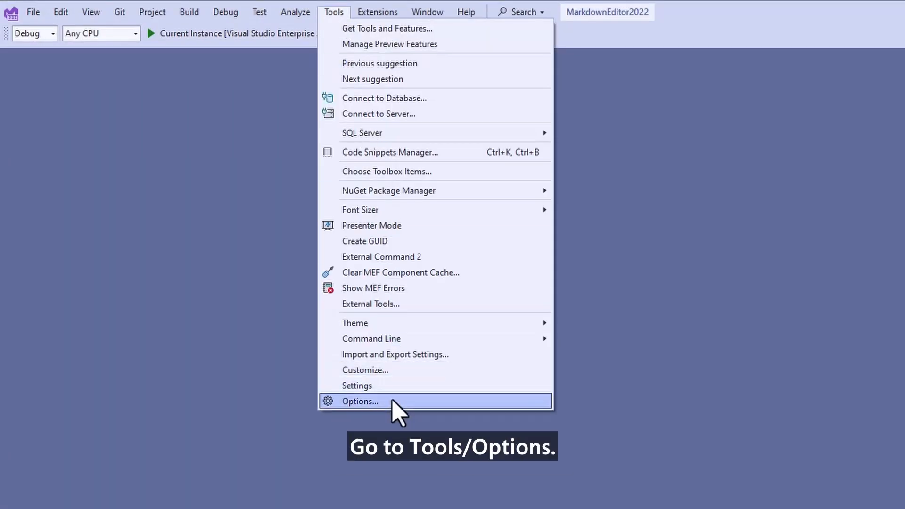
- In Options > Preview Features, enable New Visual Studio Search experience and confirm with OK
left_click(360, 401)
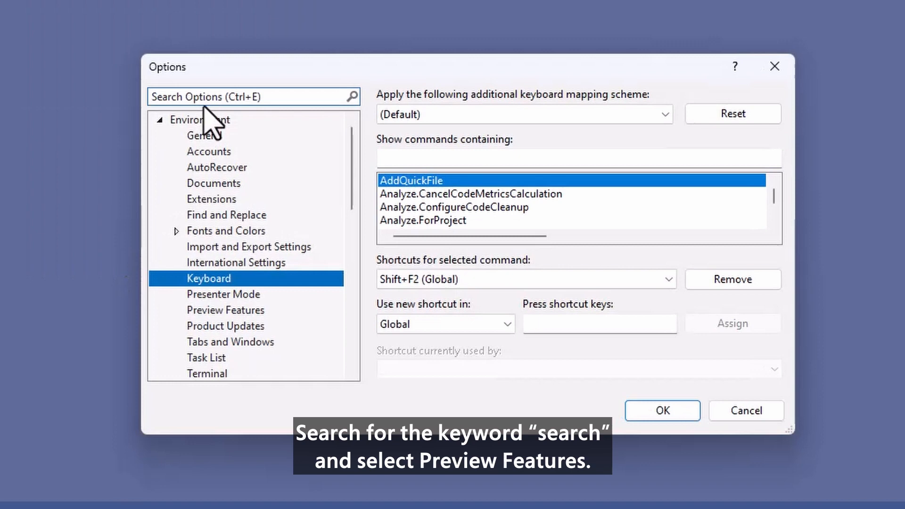
type("search")
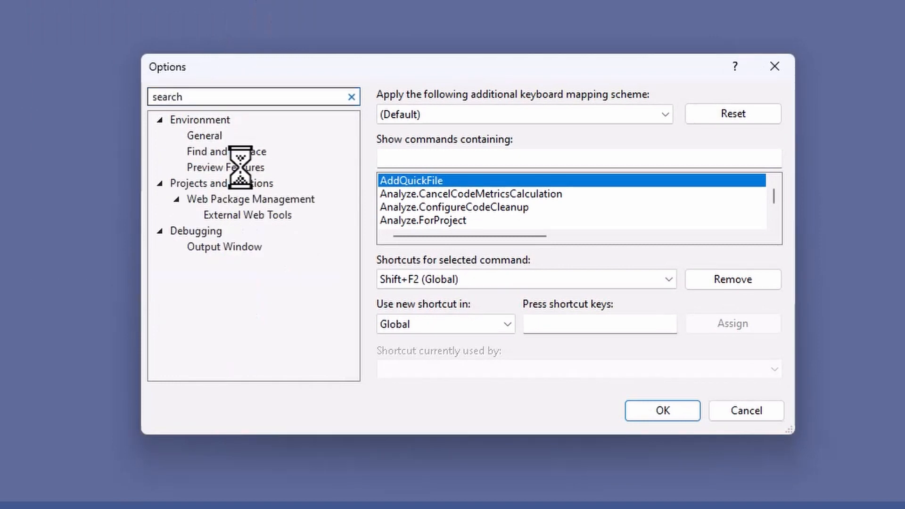
left_click(224, 167)
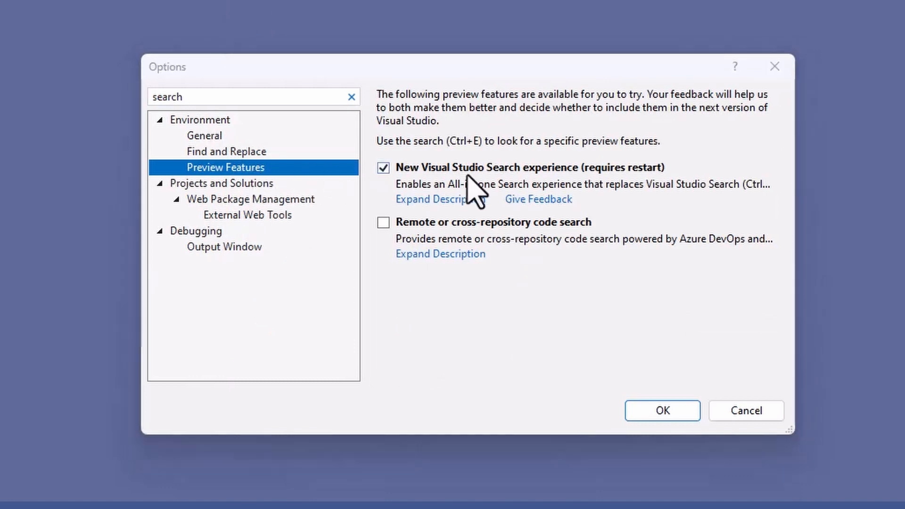
left_click(662, 411)
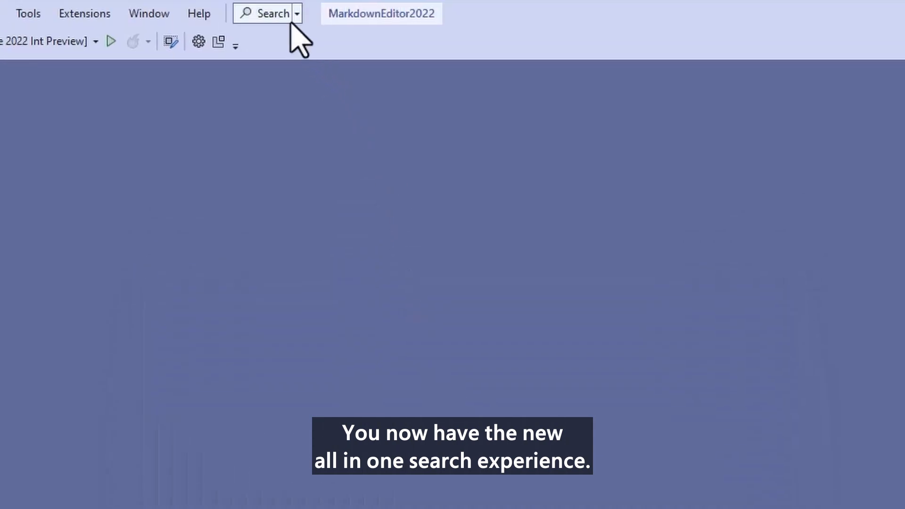
- Choose Code Search from the search modes, showing const results with the Constants class previewed
left_click(302, 13)
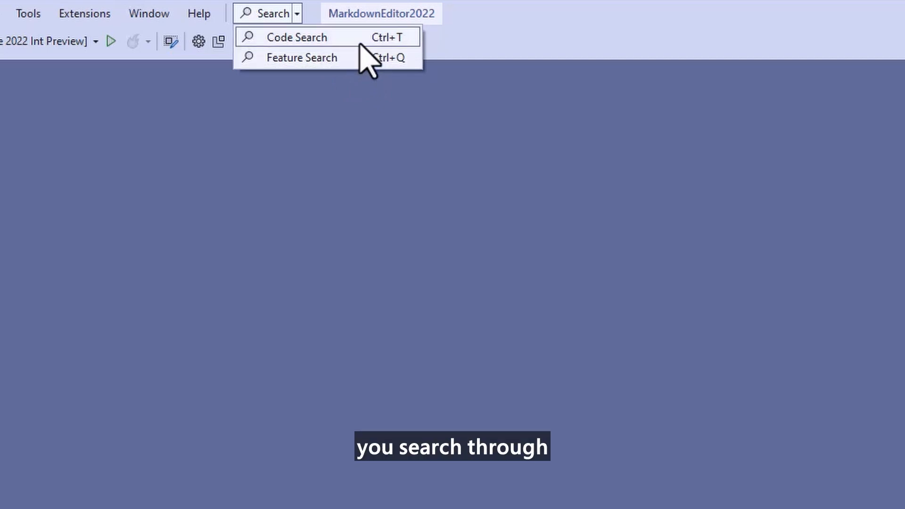
left_click(294, 38)
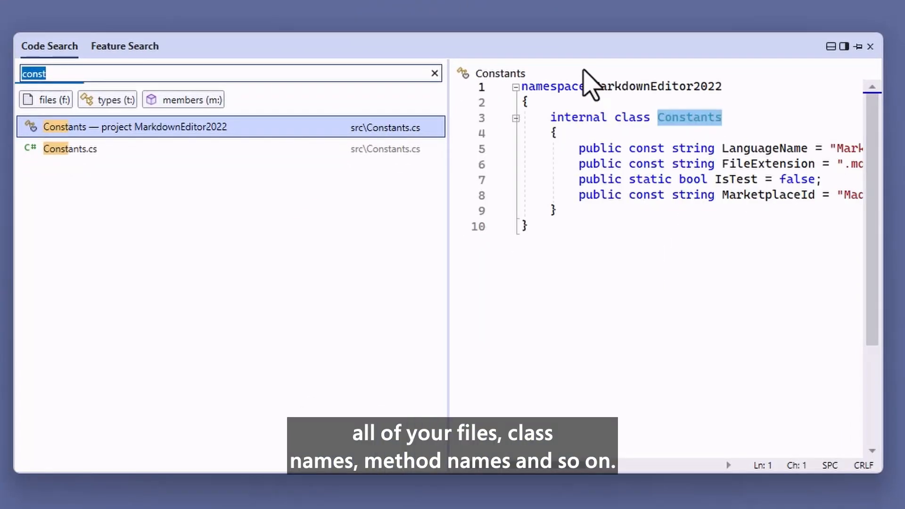
- Search the code for 'docu' and reposition the preview pane beside the results
type("docu")
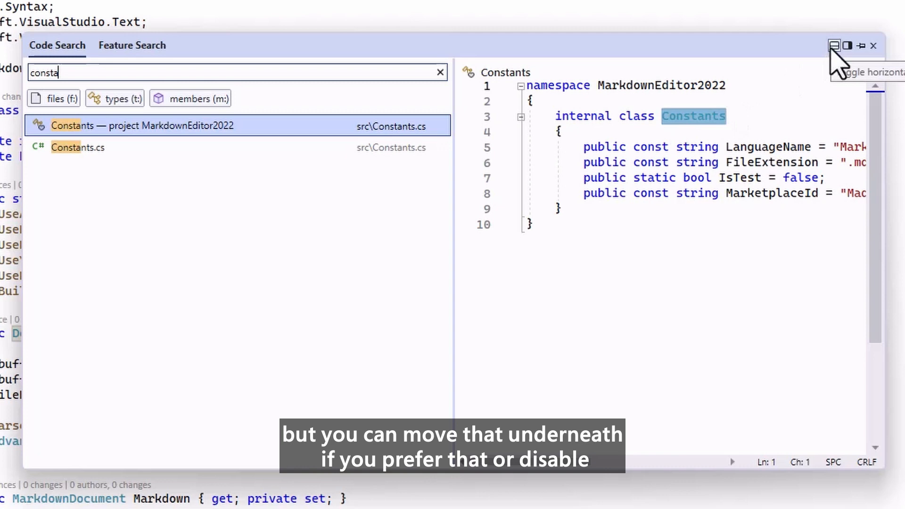
left_click(835, 46)
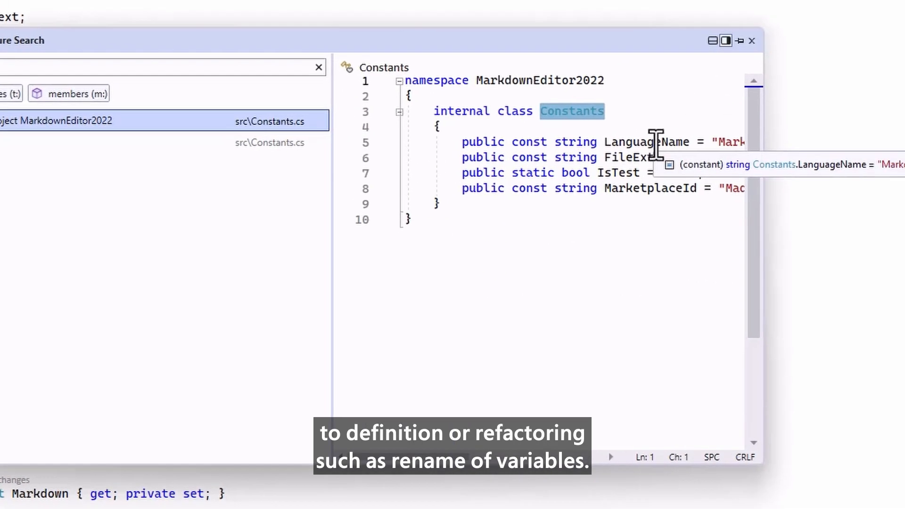
- Review the context actions for the LanguageName constant, then move to the Feature Search tab
right_click(564, 139)
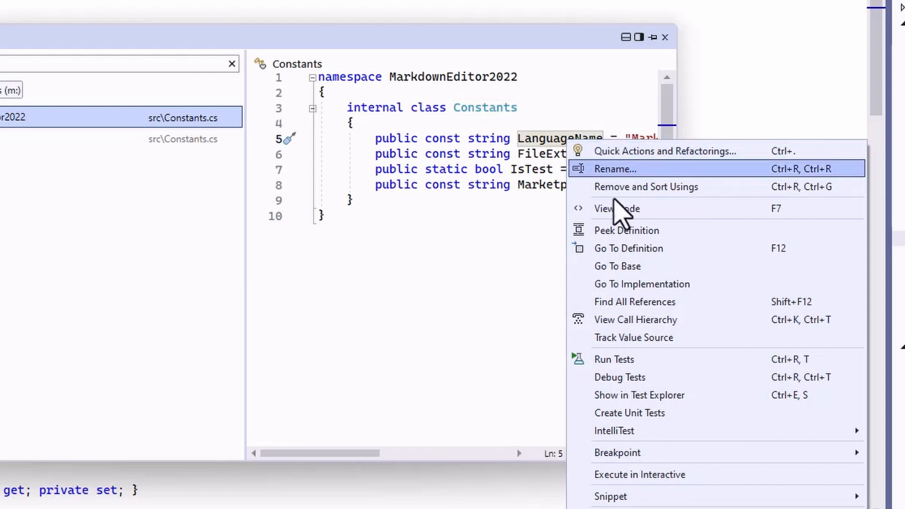
left_click(615, 168)
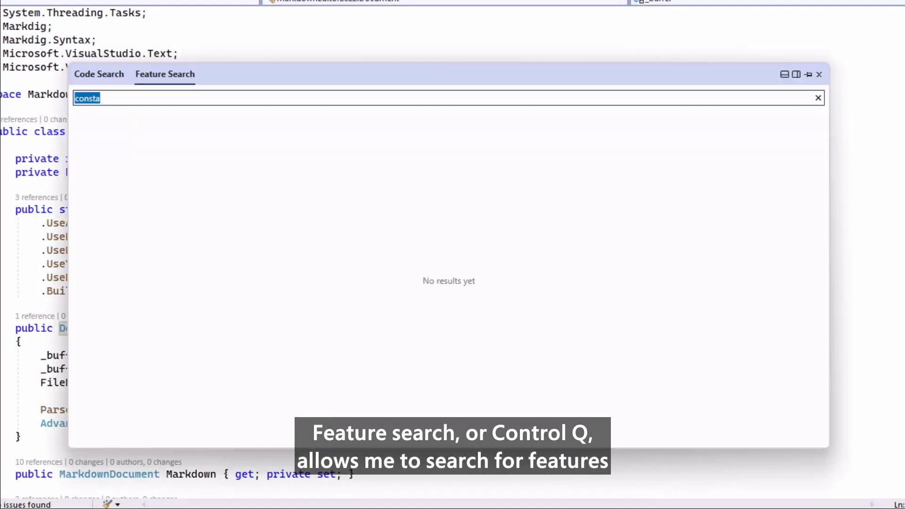
- Look up 'test expl' and then 'keybo' to list Test Explorer commands and keyboard settings
type("test")
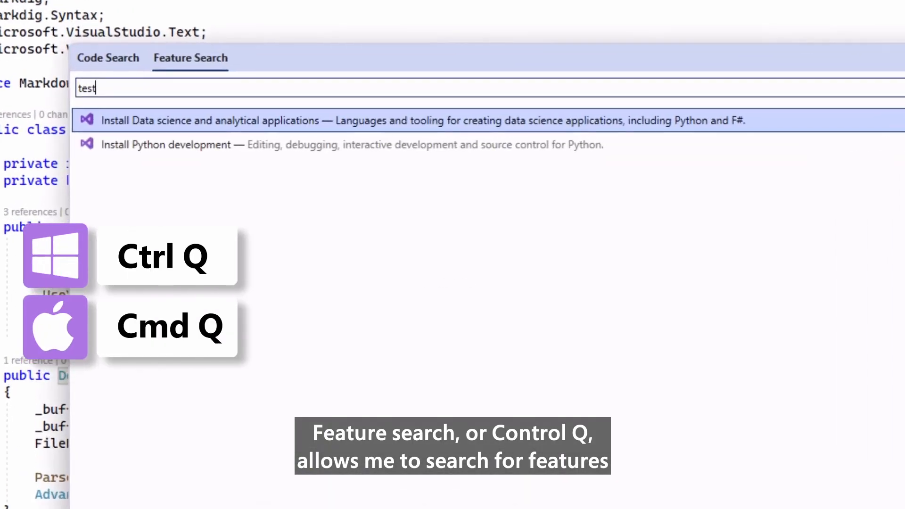
type("expl")
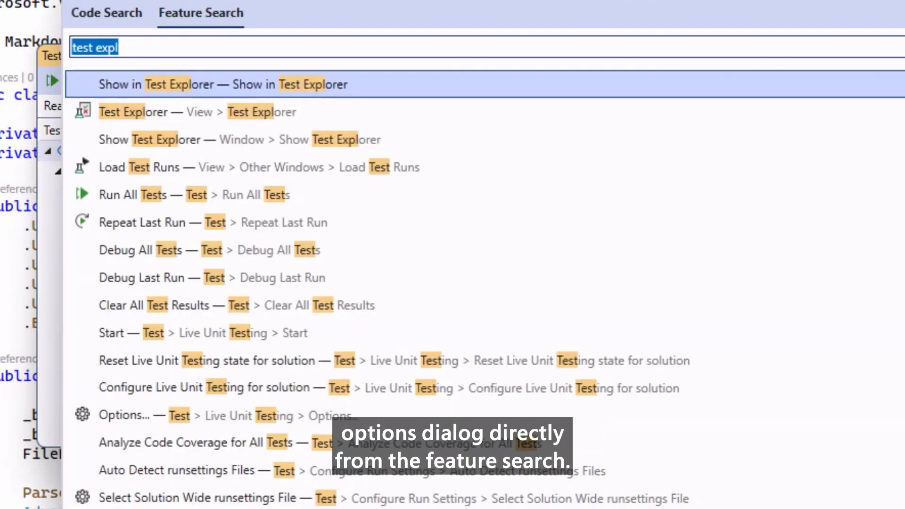
type("keybo")
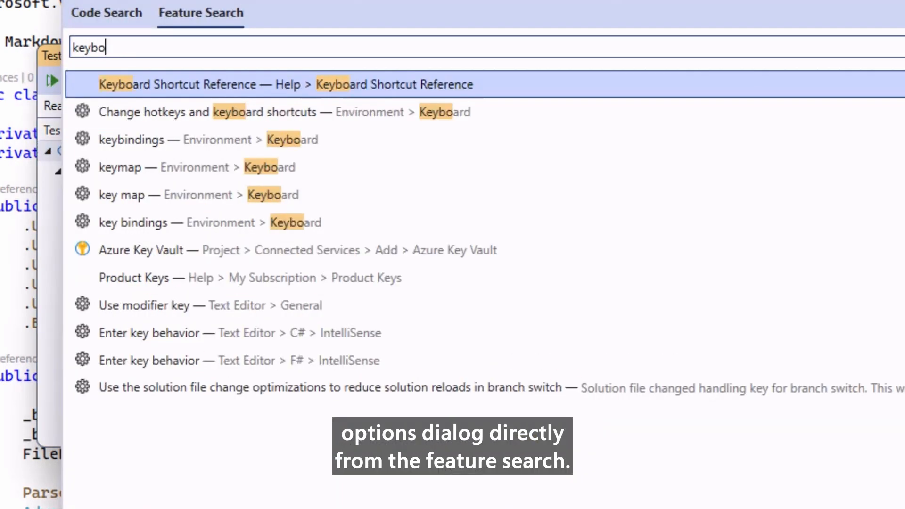